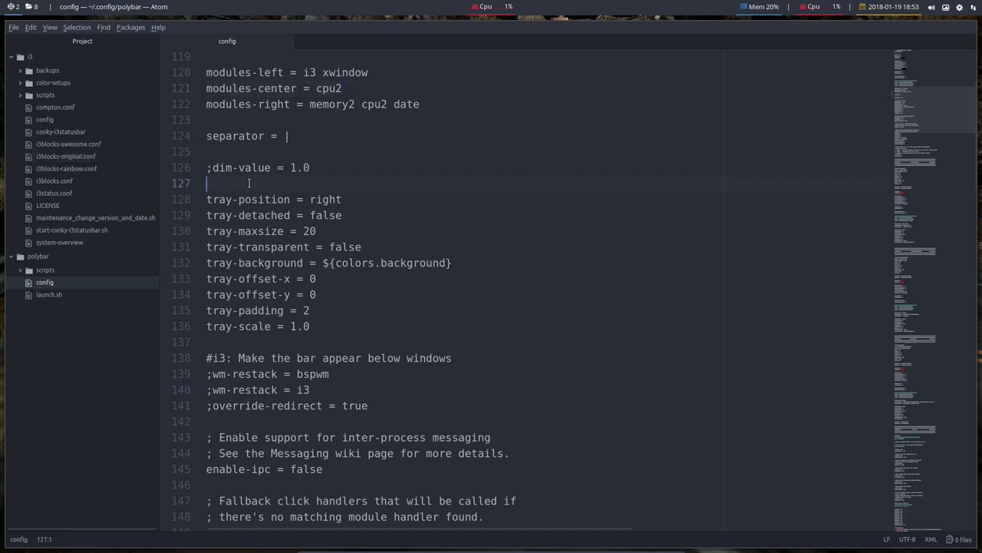
- Step through the cpu2 search matches until the [module/cpu2] section is reached
{"action": "scroll", "scroll_direction": "down", "scroll_amount": 3}
{"action": "type", "text": "cpu"}
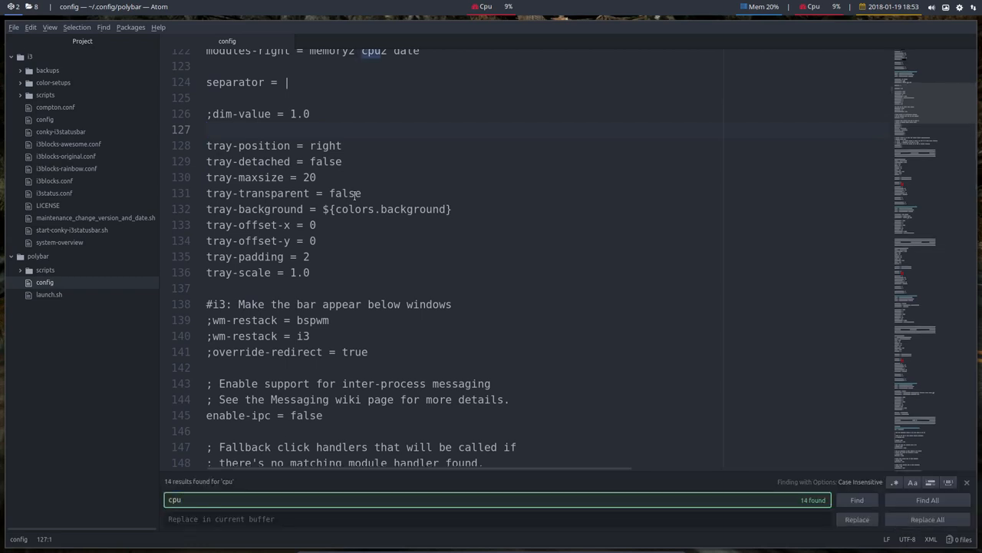
{"action": "left_click", "coordinate": [857, 501]}
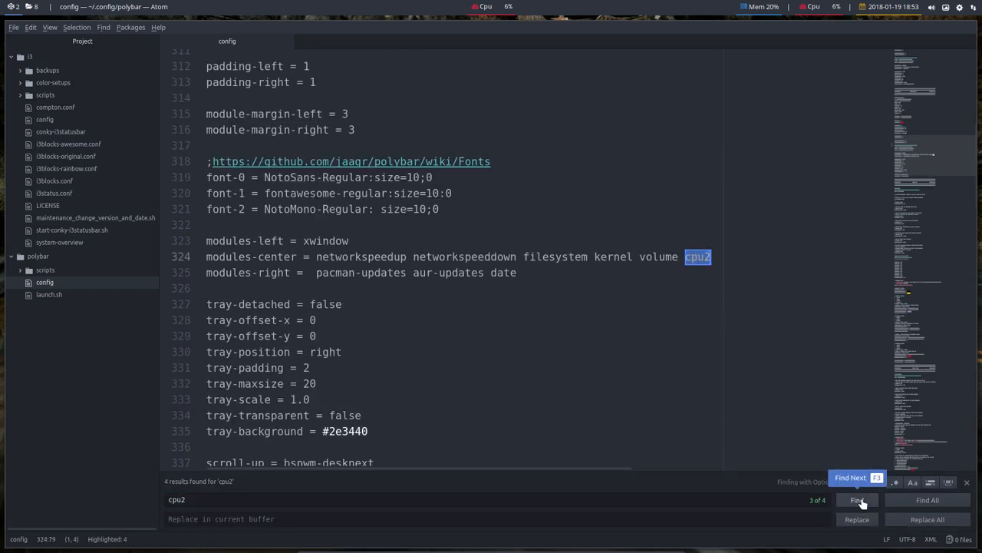
{"action": "left_click", "coordinate": [857, 501]}
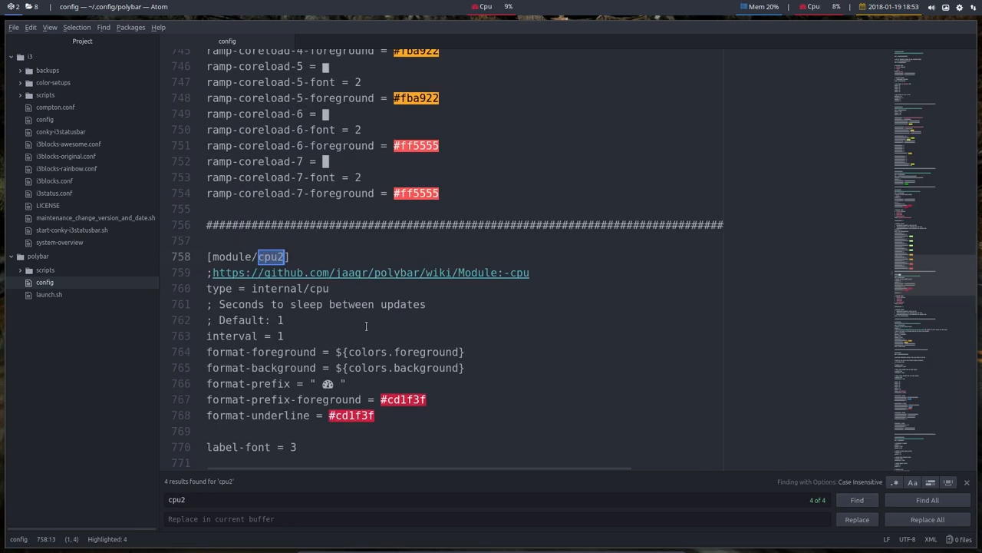
- Scroll to [module/date] and place the cursor in the date-alt format string
{"action": "scroll", "scroll_direction": "down", "scroll_amount": 3}
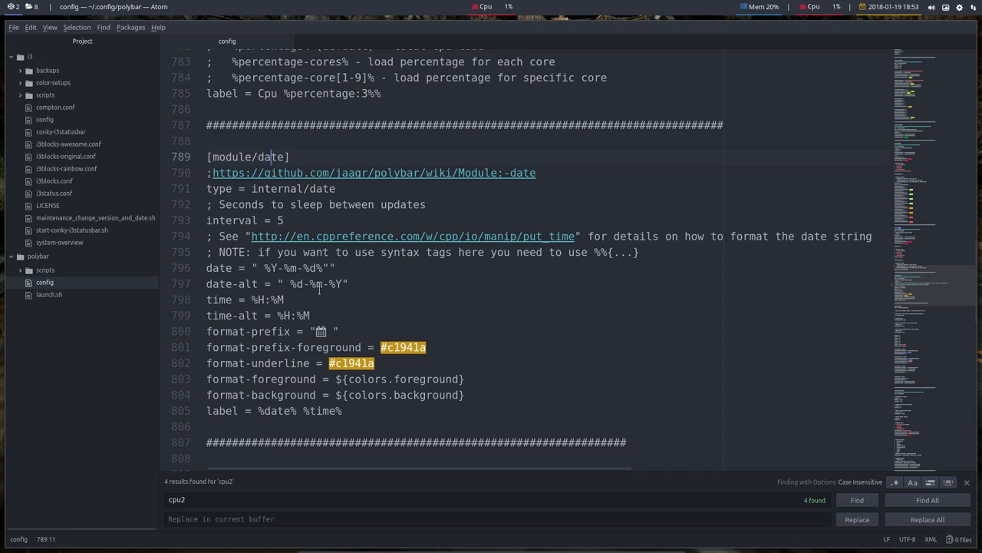
{"action": "double_click", "coordinate": [231, 284]}
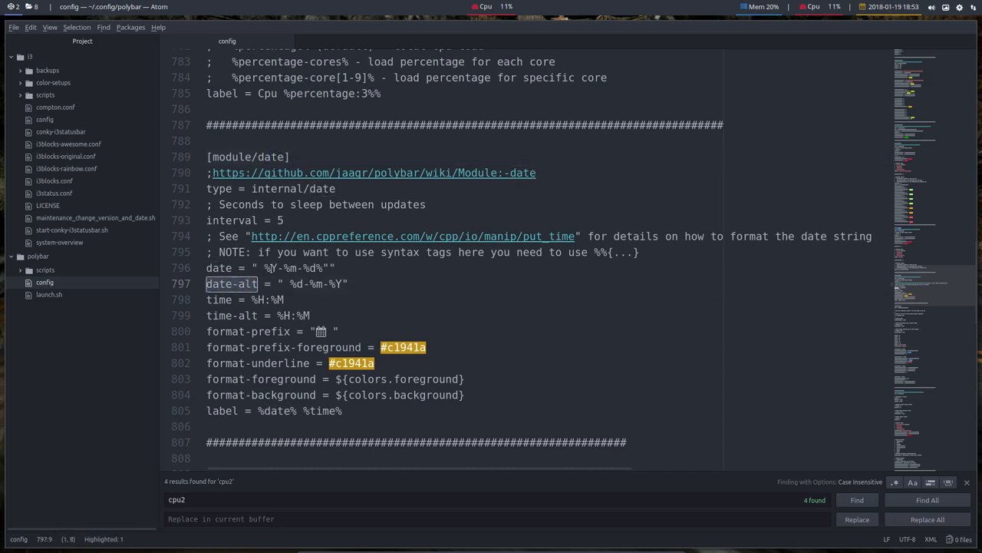
{"action": "left_click", "coordinate": [334, 283]}
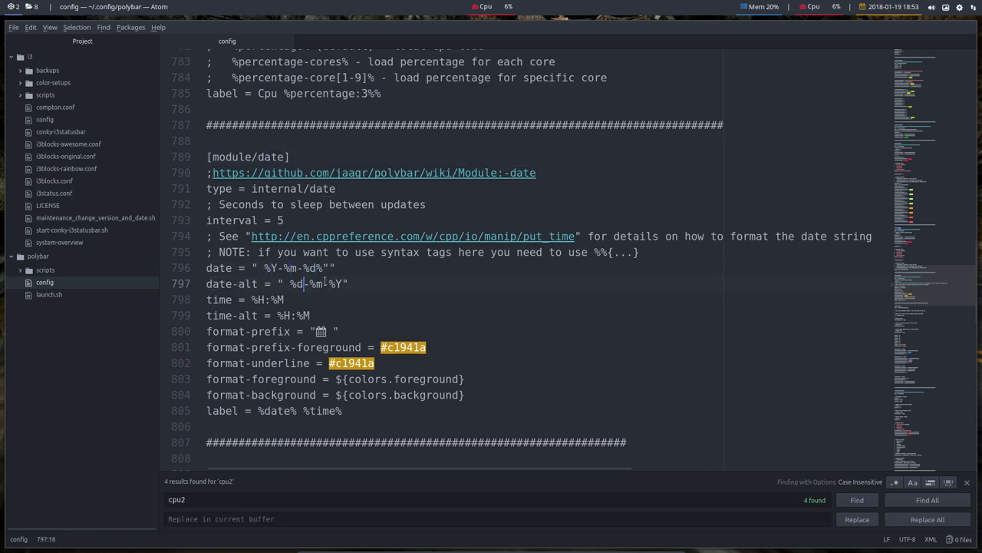